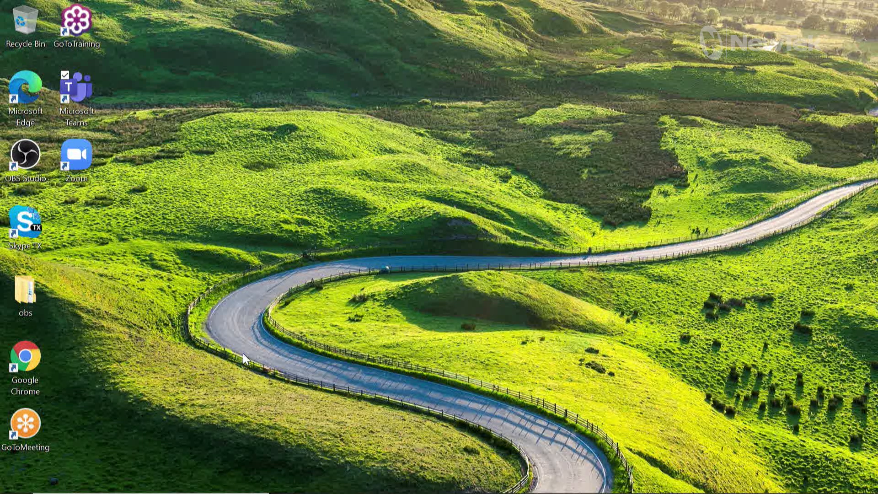
pyautogui.moveTo(164, 241)
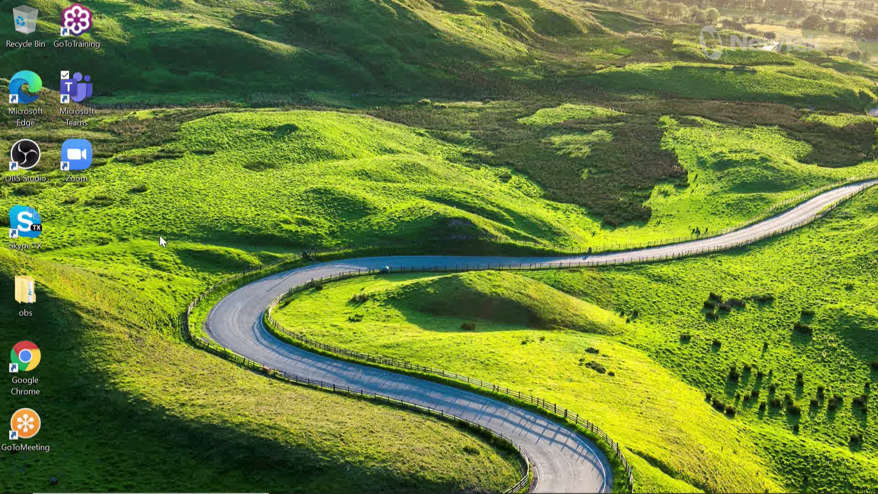
pyautogui.moveTo(167, 241)
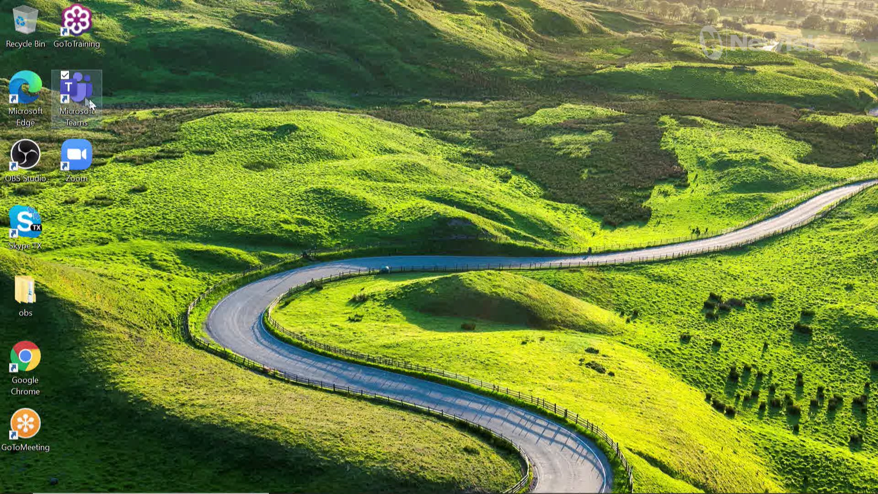
pyautogui.moveTo(91, 100)
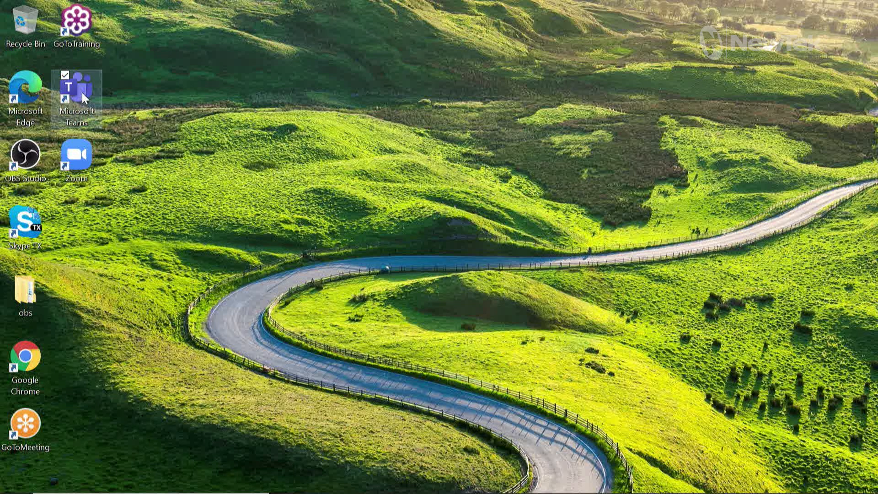
# Launch Microsoft Teams from the desktop and bring up the profile/account menu
pyautogui.rightClick(77, 92)
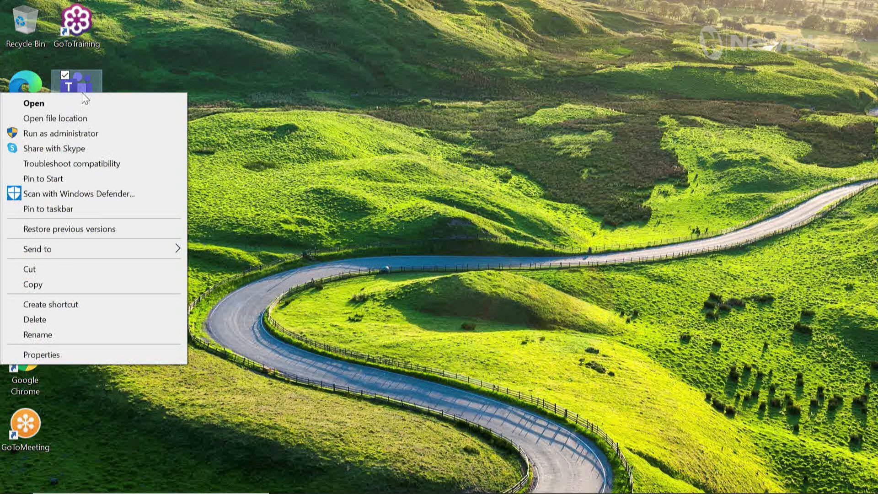
pyautogui.moveTo(87, 133)
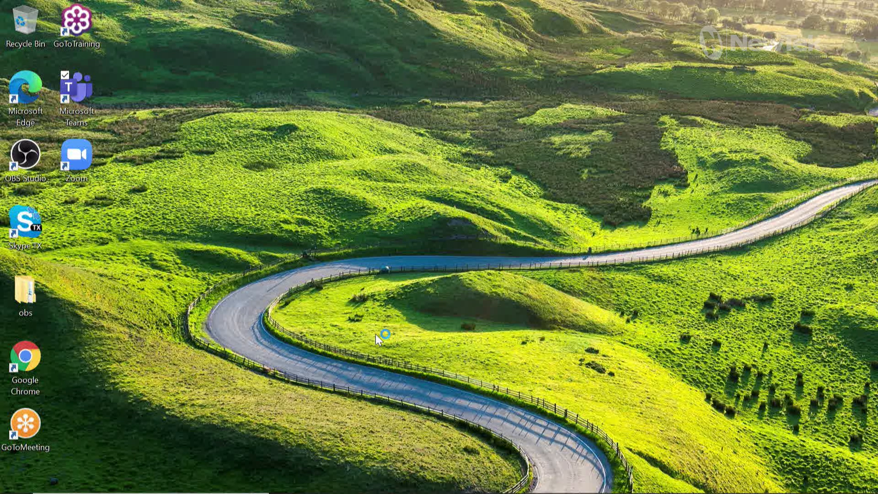
pyautogui.doubleClick(77, 90)
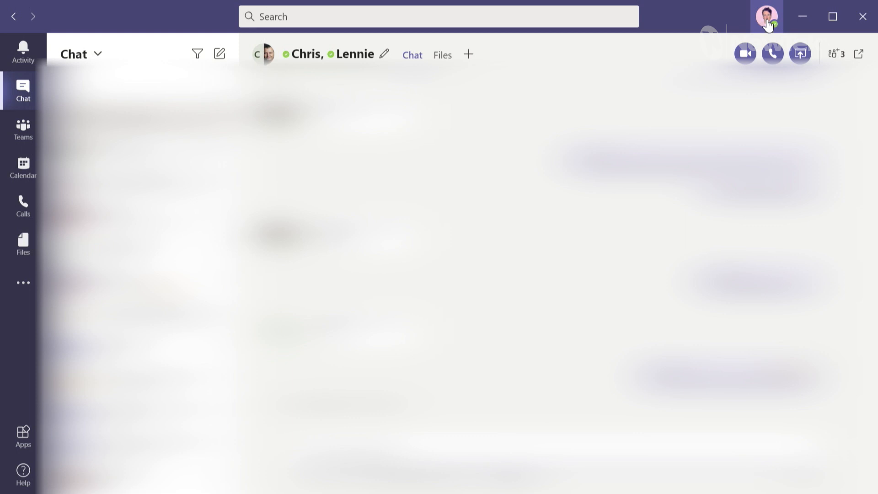
pyautogui.click(767, 16)
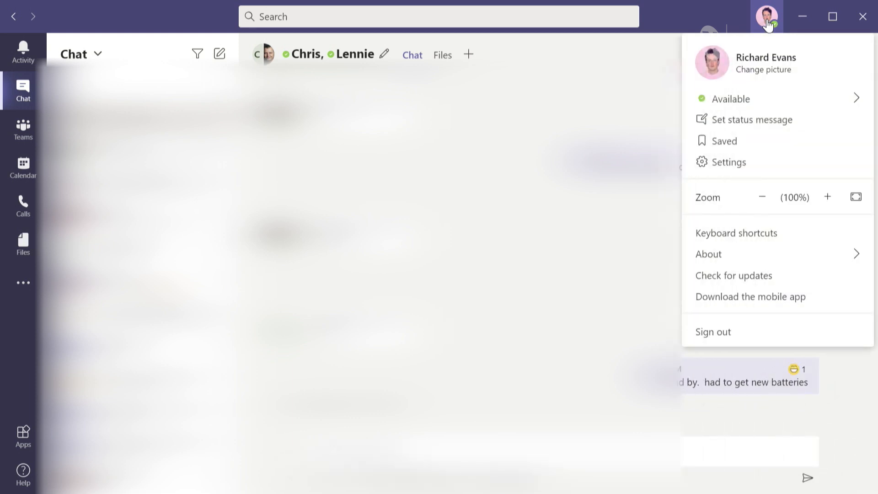
pyautogui.moveTo(728, 163)
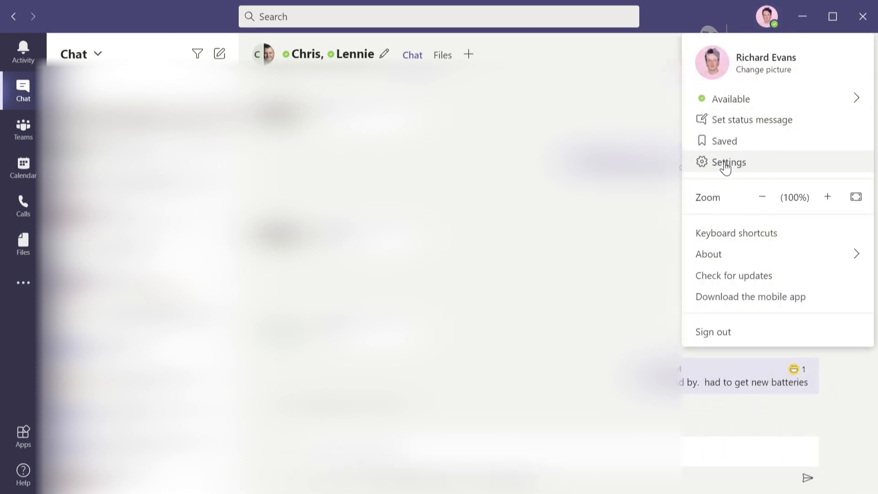
# Turn on Network Device Interface (NDI) under Permissions in Teams settings, then return to the chat
pyautogui.click(728, 162)
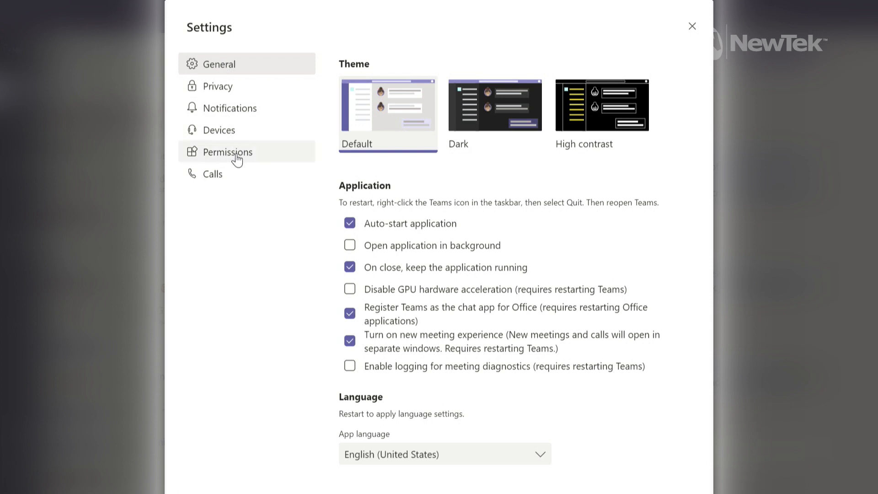
pyautogui.moveTo(232, 157)
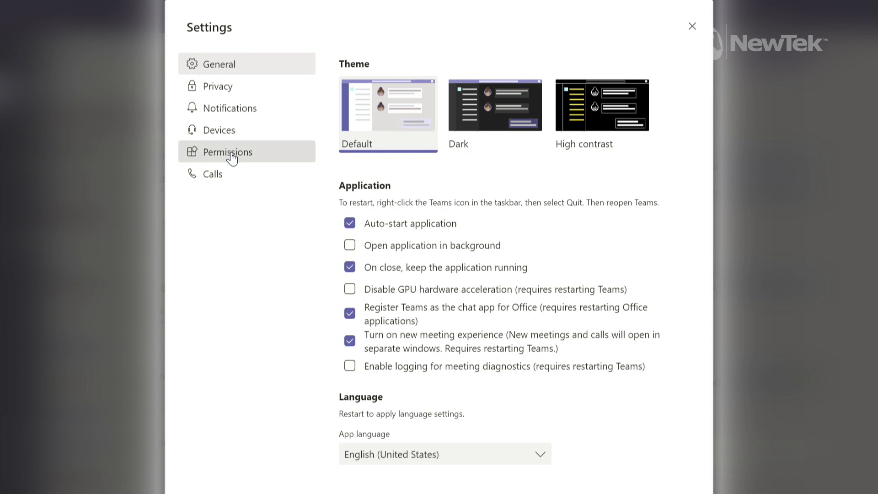
pyautogui.click(228, 151)
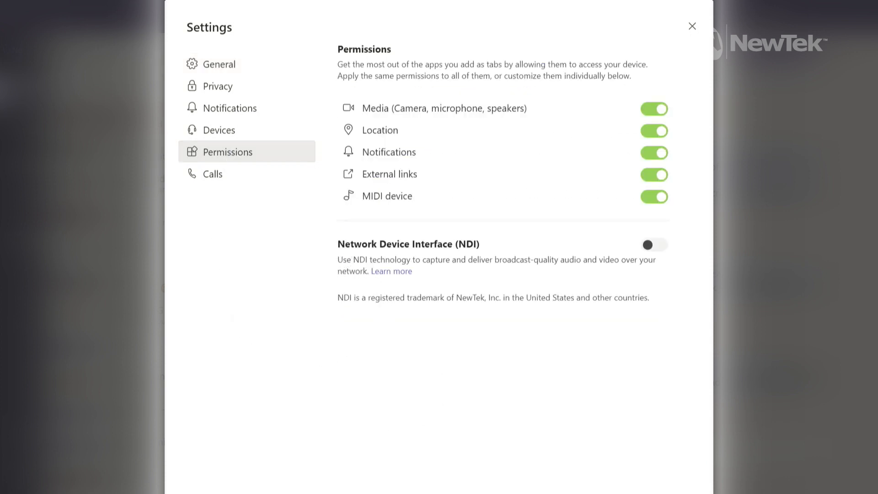
pyautogui.moveTo(509, 351)
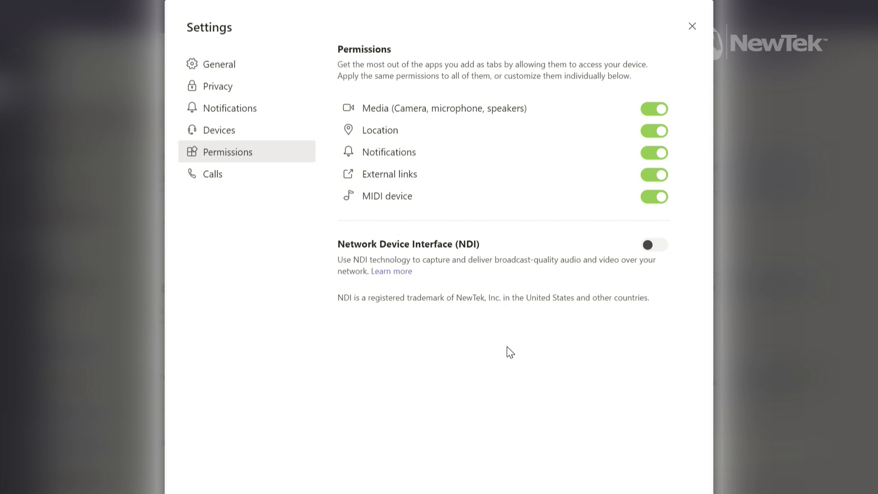
pyautogui.moveTo(590, 255)
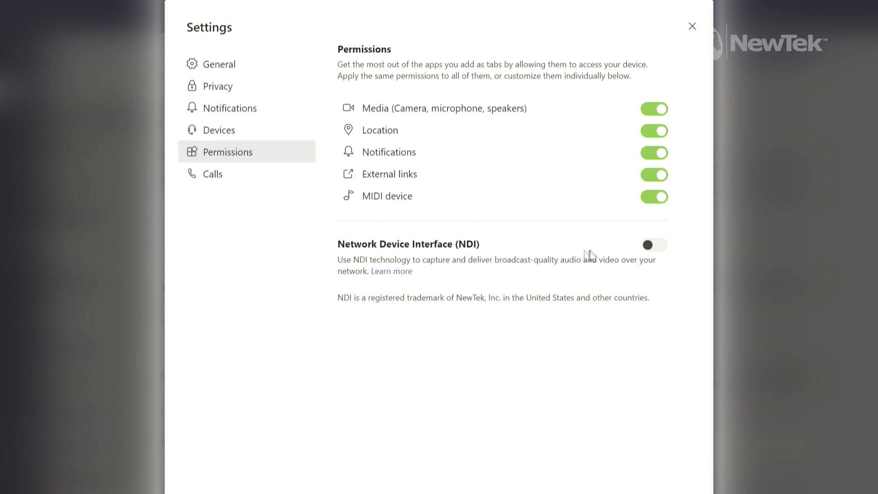
pyautogui.click(653, 245)
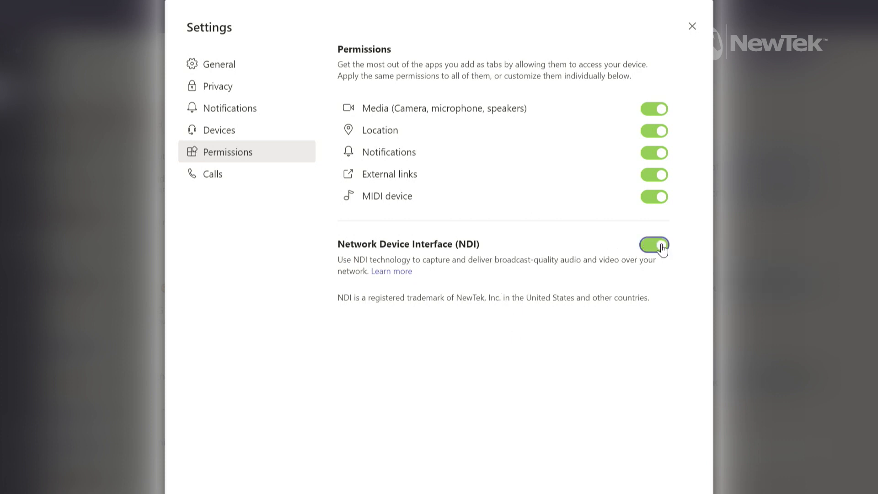
pyautogui.moveTo(693, 27)
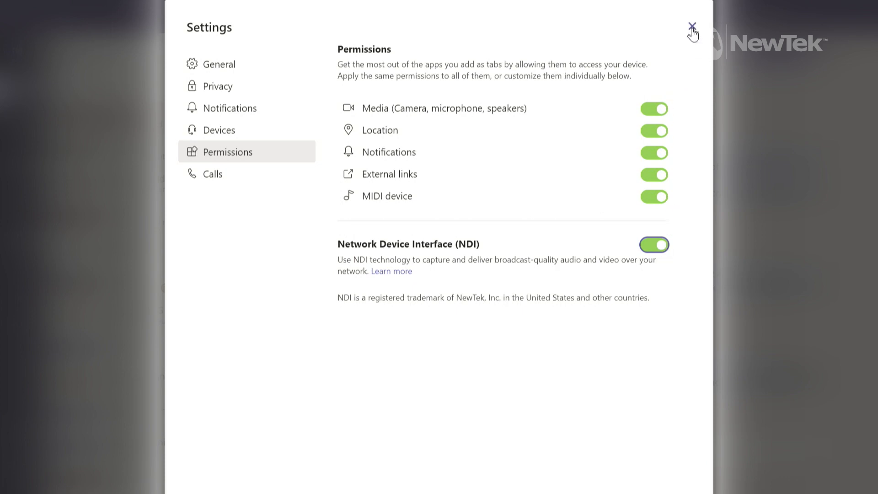
pyautogui.click(692, 27)
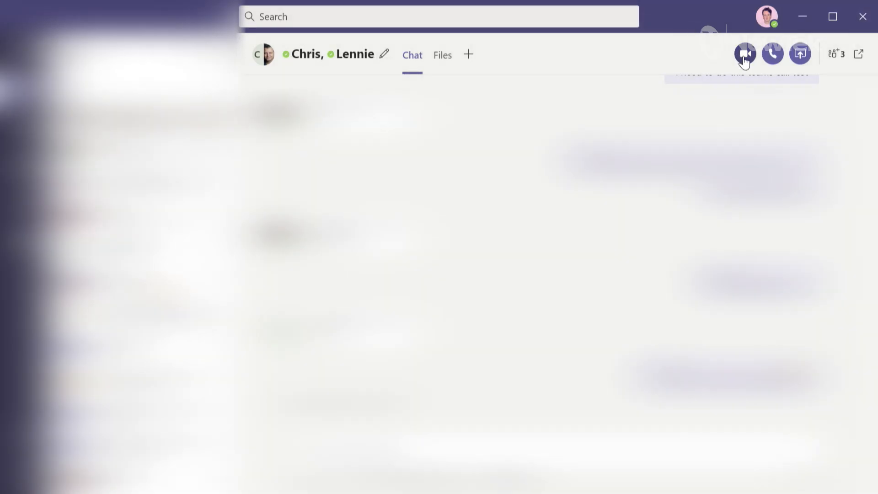
# Start a full-screen video call with both chat participants and dismiss the video warning banner
pyautogui.click(744, 53)
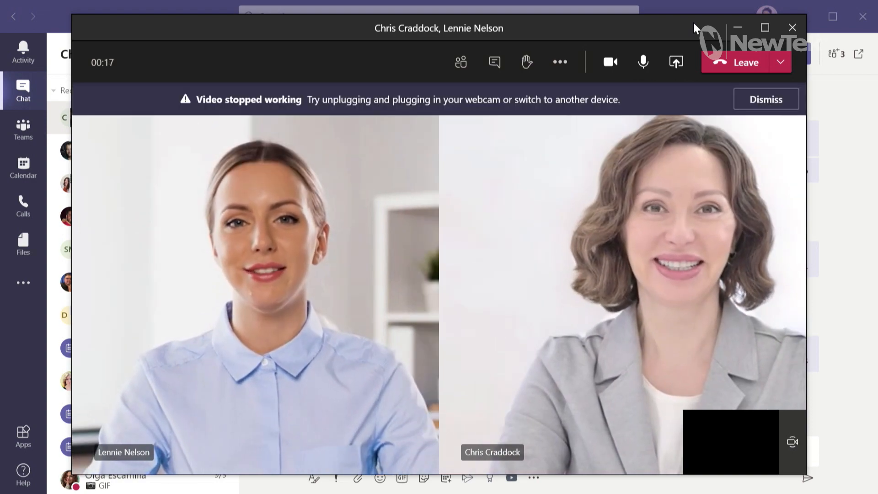
pyautogui.click(765, 26)
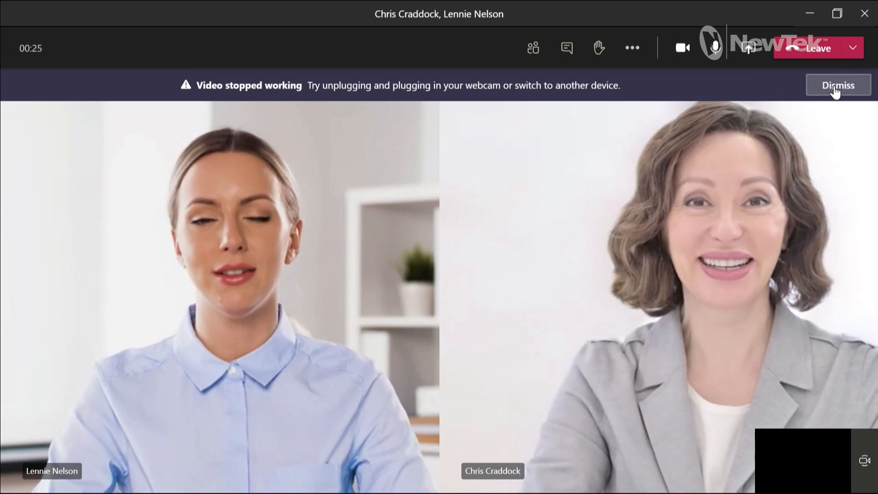
pyautogui.click(837, 85)
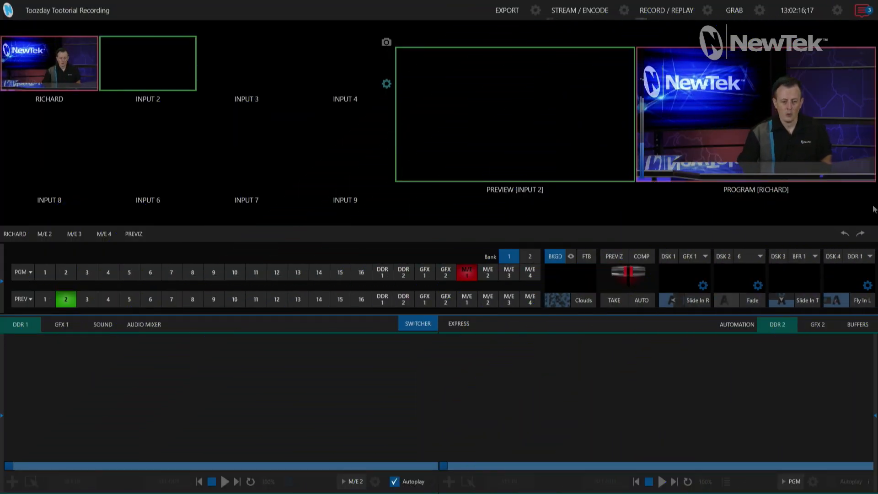
# Route a Teams participant's NDI feed from POD01-TABLET into TriCaster input 2
pyautogui.click(20, 324)
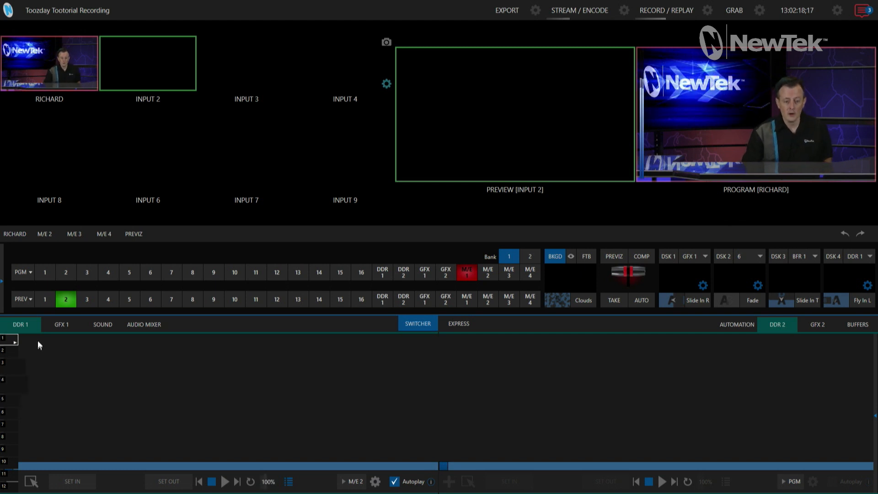
pyautogui.click(61, 324)
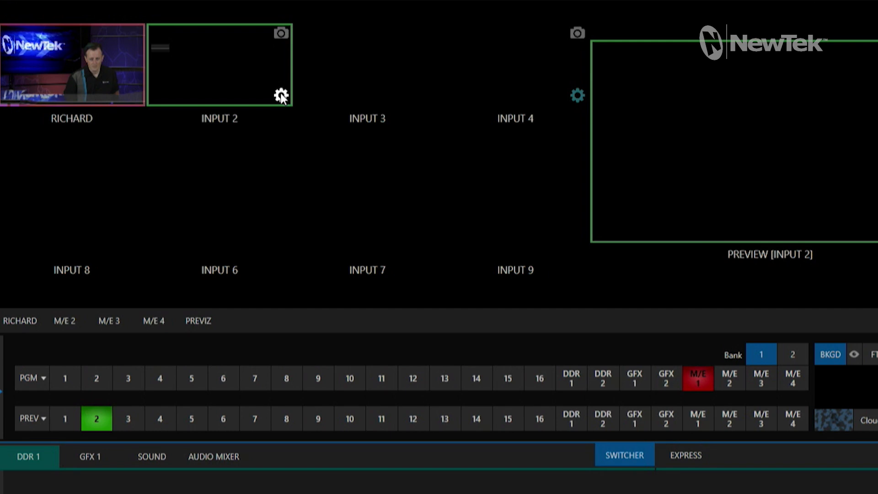
pyautogui.click(281, 95)
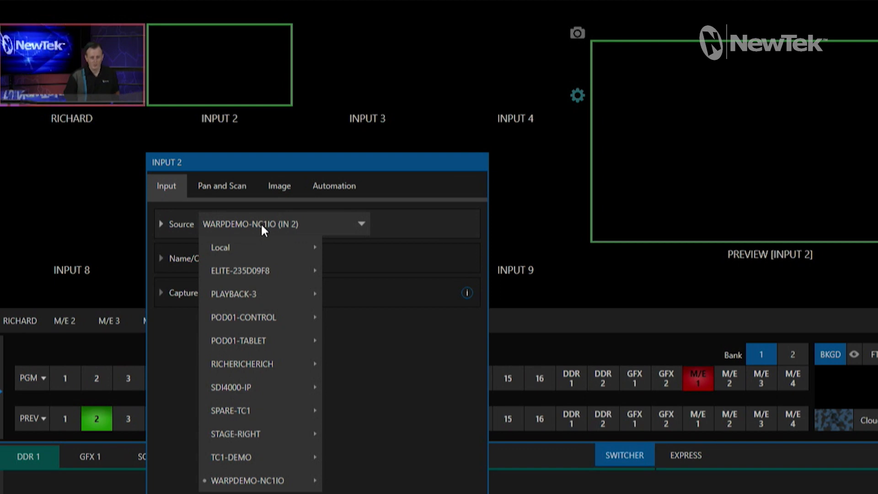
pyautogui.moveTo(261, 237)
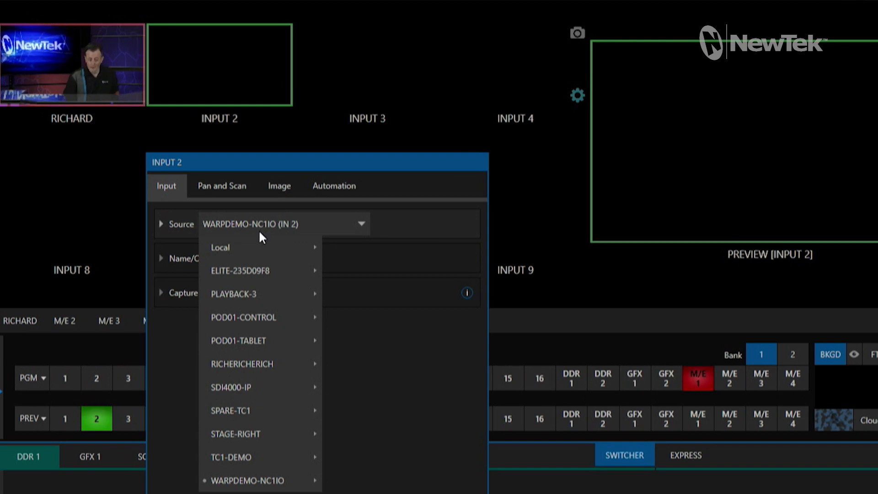
pyautogui.moveTo(257, 237)
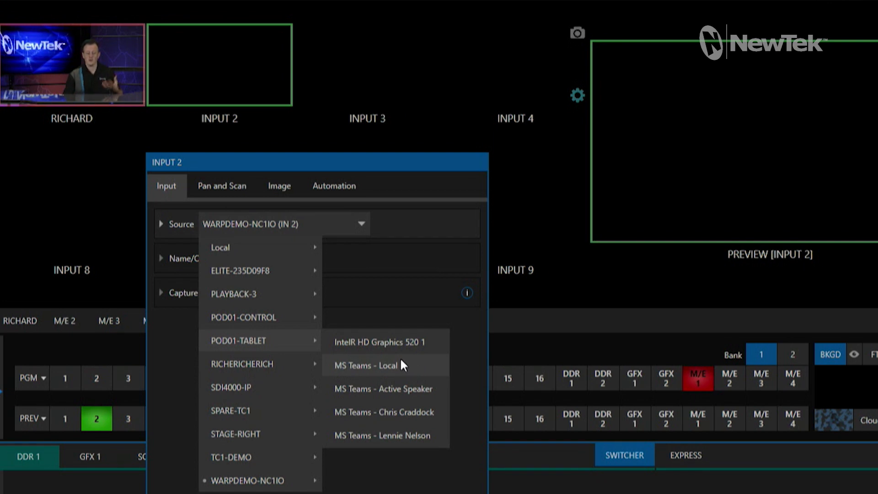
pyautogui.moveTo(404, 369)
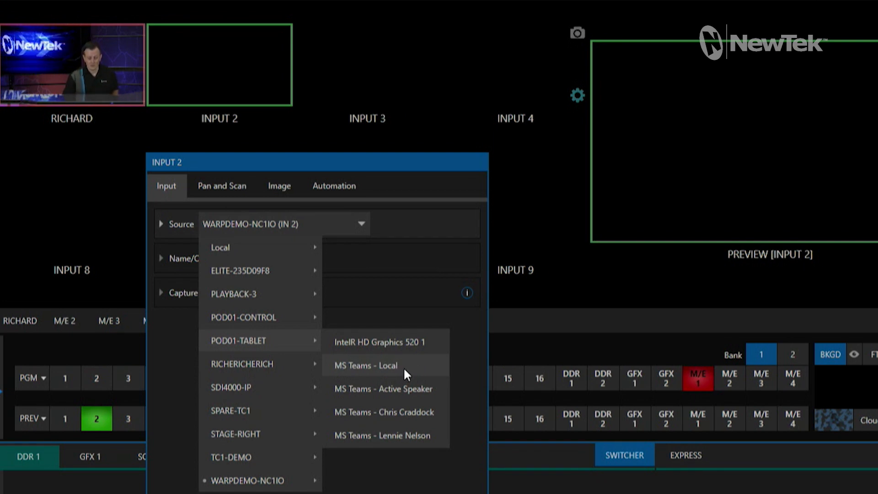
pyautogui.moveTo(405, 388)
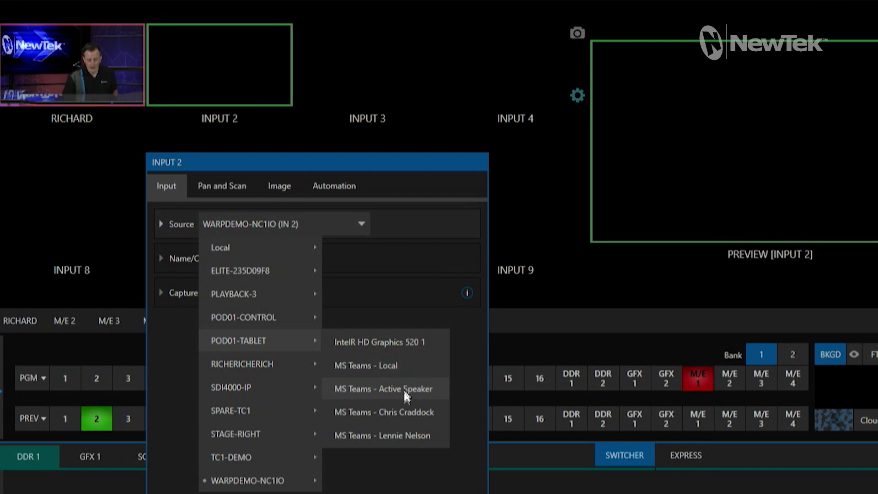
pyautogui.moveTo(385, 435)
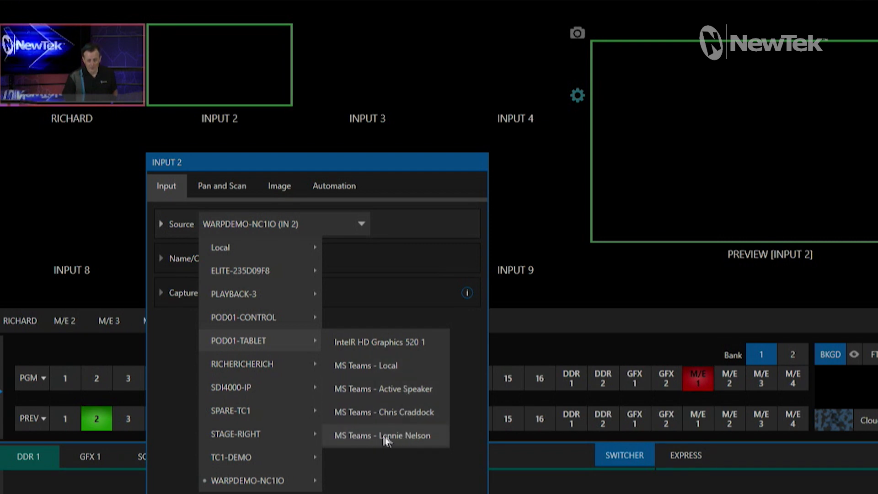
pyautogui.moveTo(384, 412)
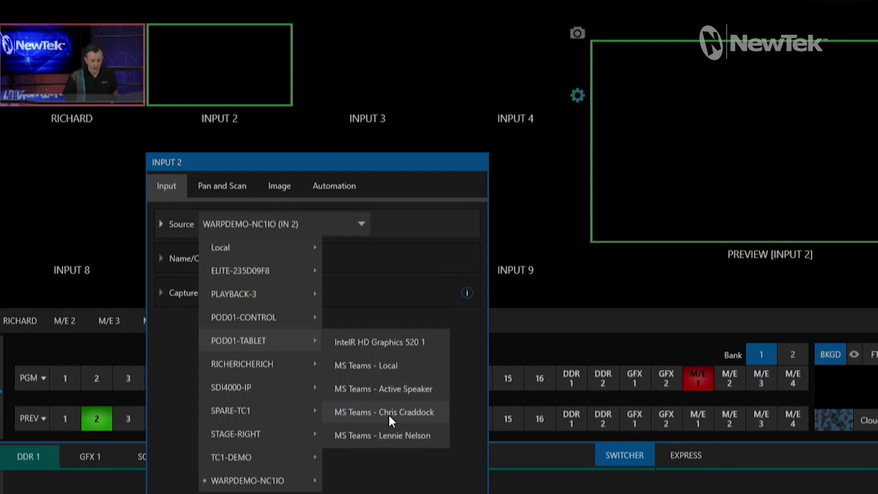
pyautogui.moveTo(392, 403)
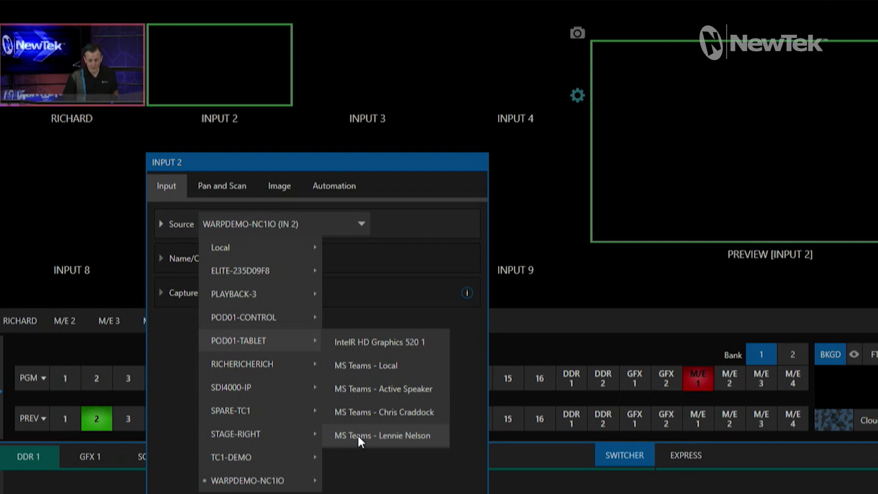
pyautogui.click(383, 435)
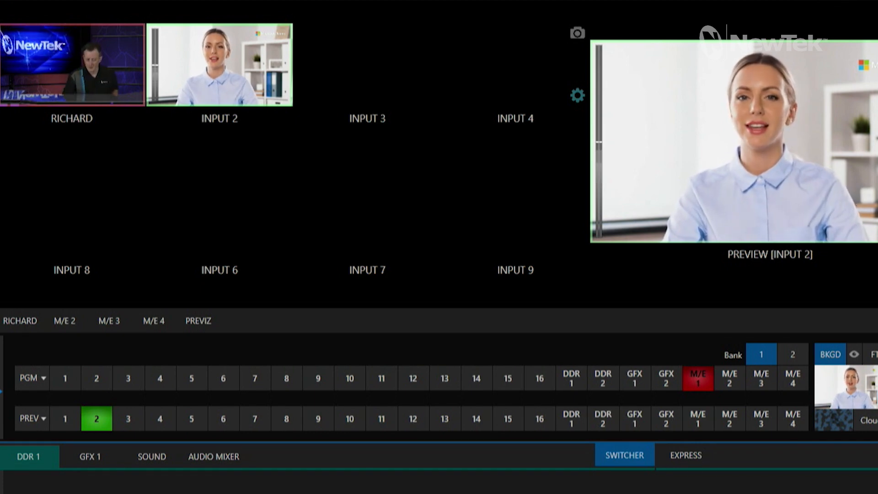
pyautogui.moveTo(427, 94)
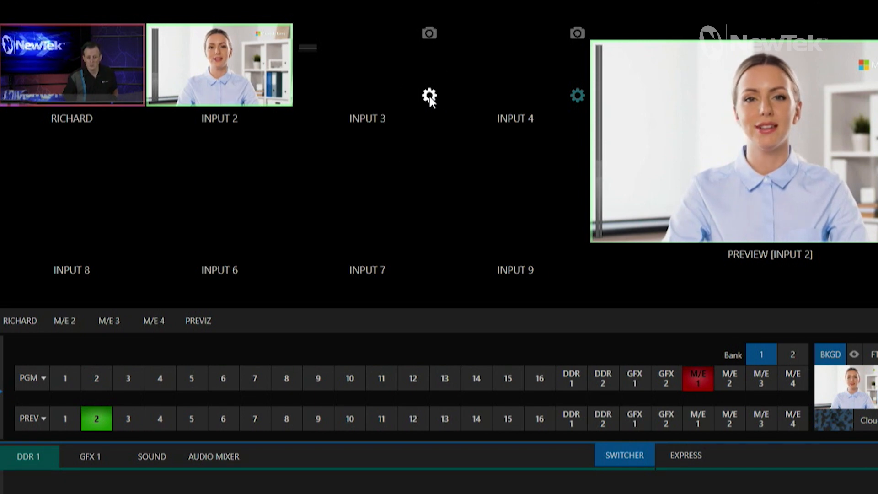
# Route another MS Teams NDI source from POD01-TABLET into input 3, keeping input 2 on preview
pyautogui.click(428, 95)
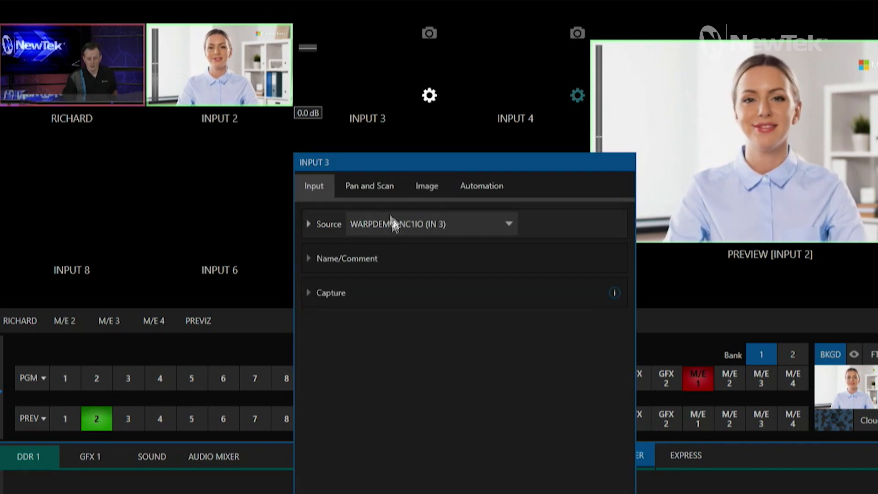
pyautogui.click(507, 223)
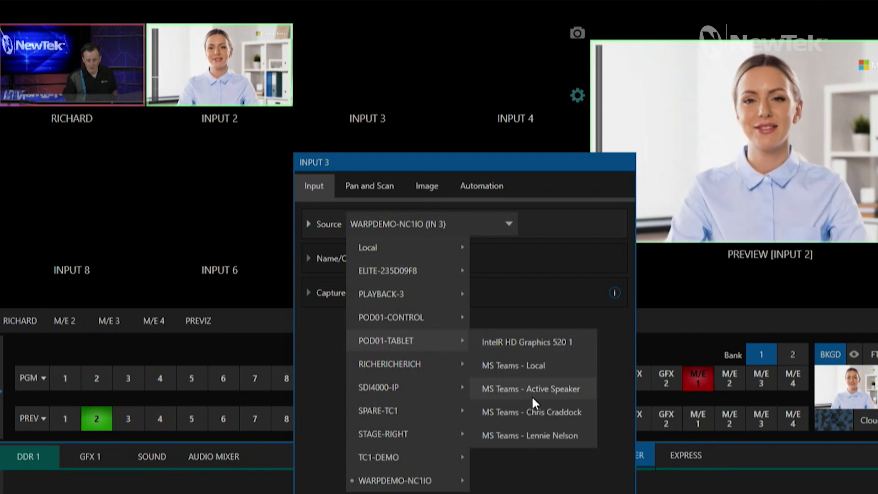
pyautogui.click(531, 411)
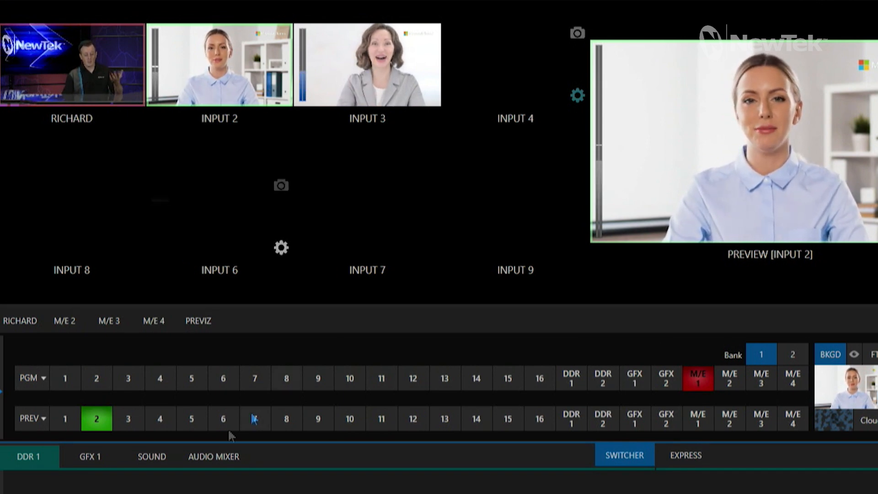
pyautogui.click(96, 377)
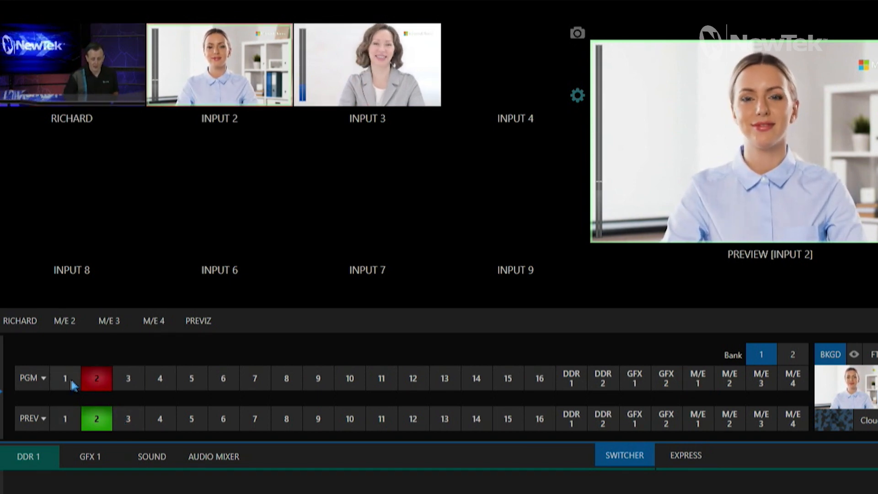
pyautogui.click(698, 378)
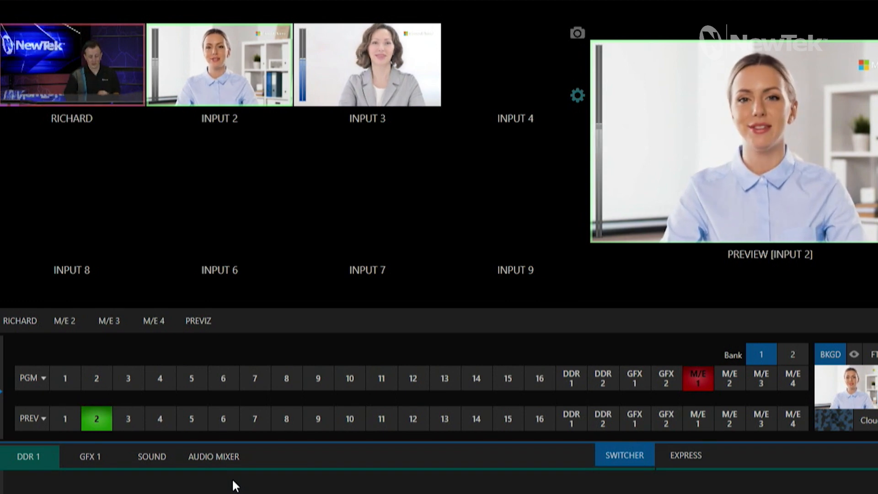
# In the Audio Mixer, mute input 3's duplicate Teams audio while leaving input 2 live
pyautogui.click(213, 456)
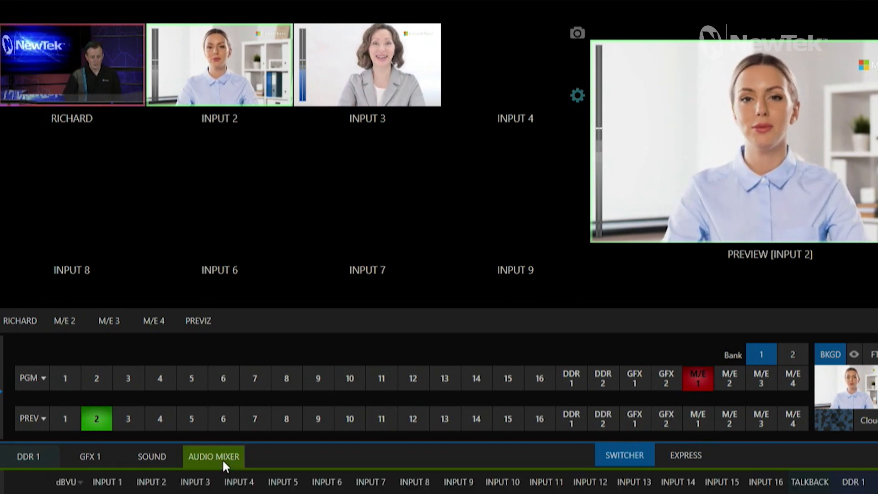
pyautogui.click(213, 455)
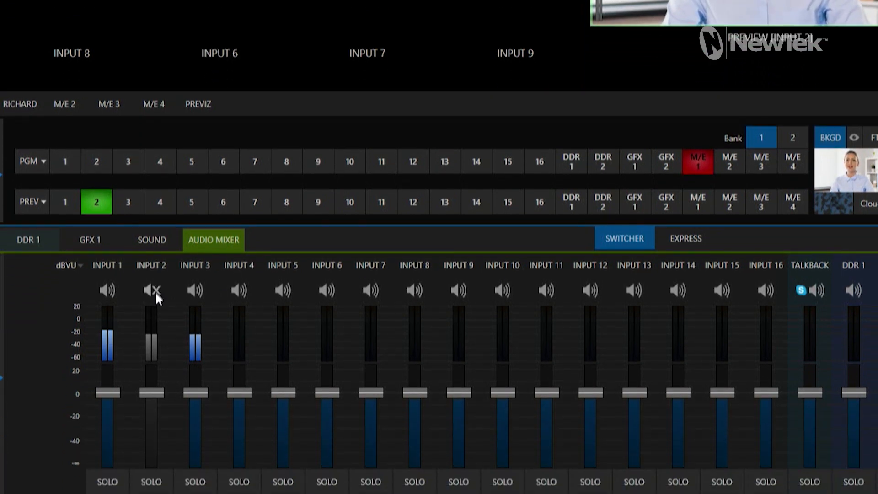
pyautogui.click(151, 290)
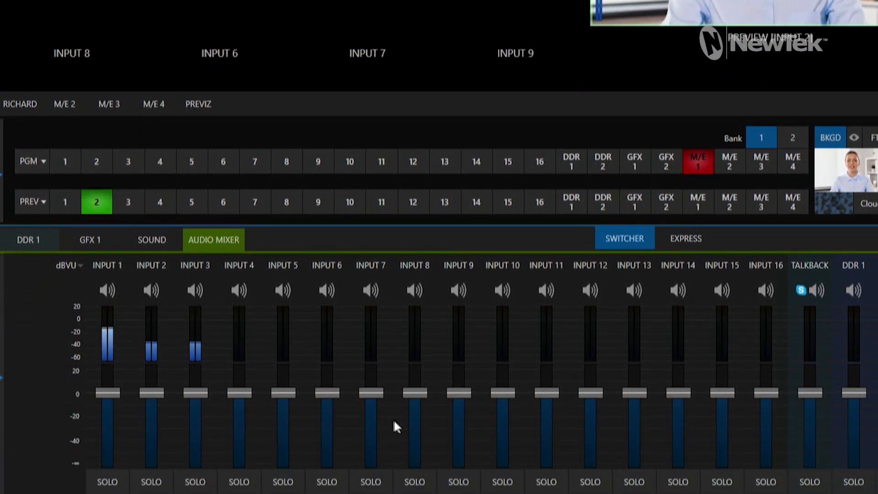
pyautogui.moveTo(153, 314)
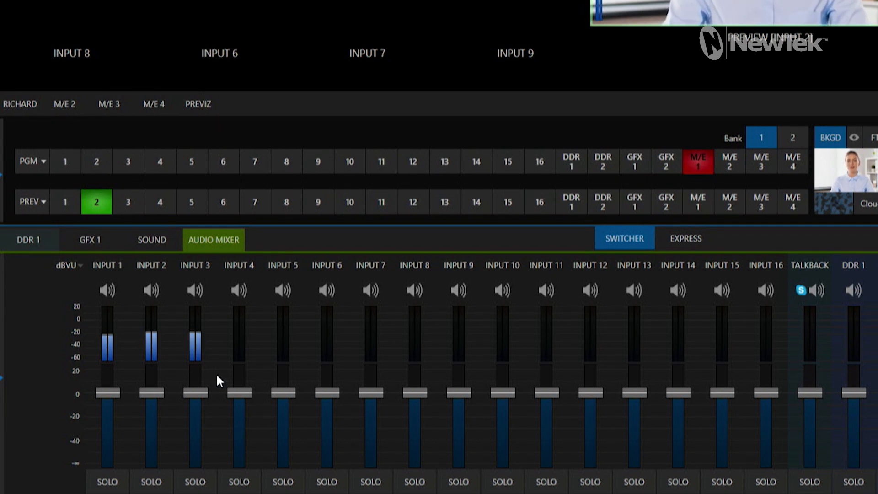
pyautogui.moveTo(252, 305)
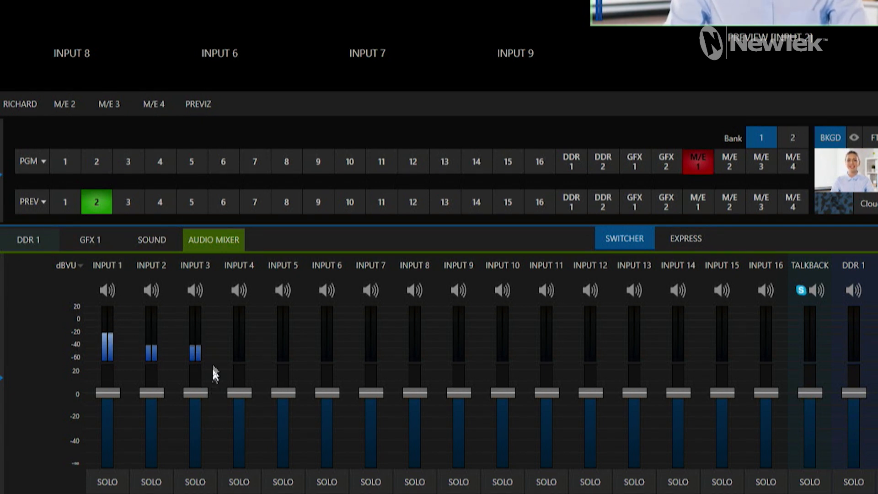
pyautogui.click(194, 290)
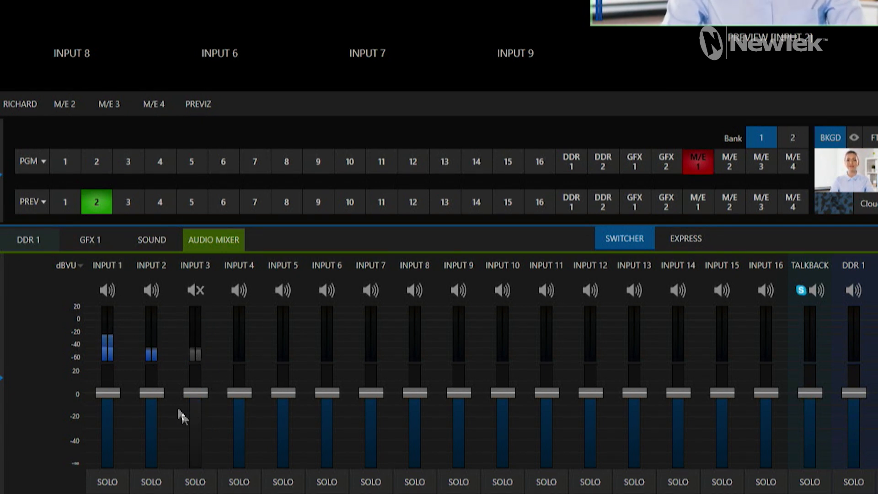